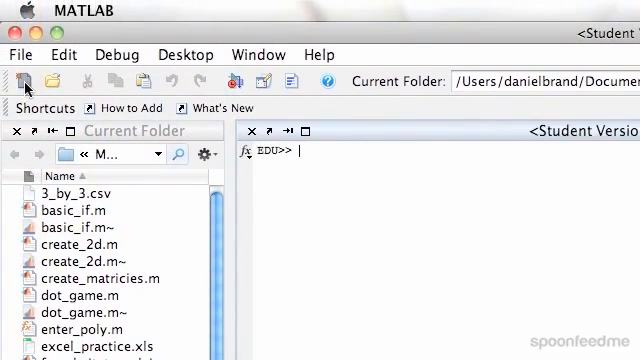
Step: Assign x = 5, y = 6 and z = 7 one at a time in the Command Window
{"action": "left_click", "coordinate": [26, 82]}
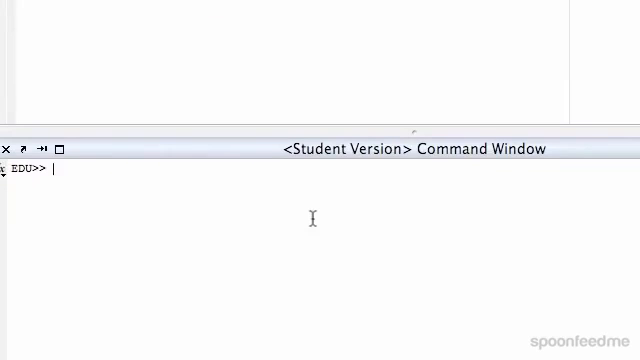
{"action": "type", "text": "x = 5;"}
{"action": "type", "text": "y ="}
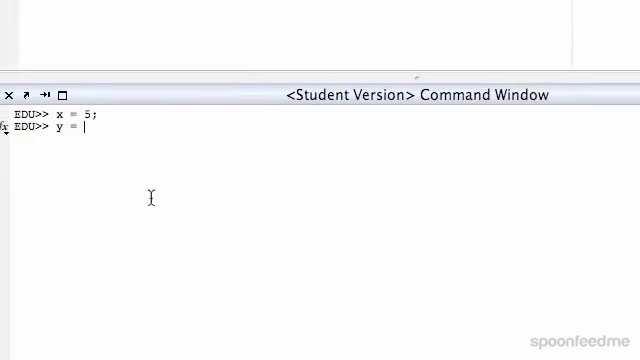
{"action": "type", "text": "6;"}
{"action": "type", "text": "var"}
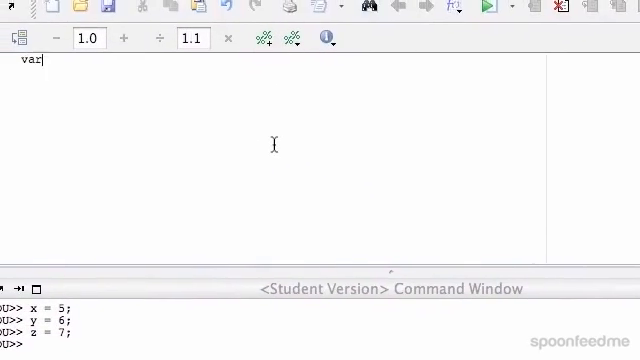
Step: Begin the new script's first line with 'var1 = '
{"action": "type", "text": "1 ="}
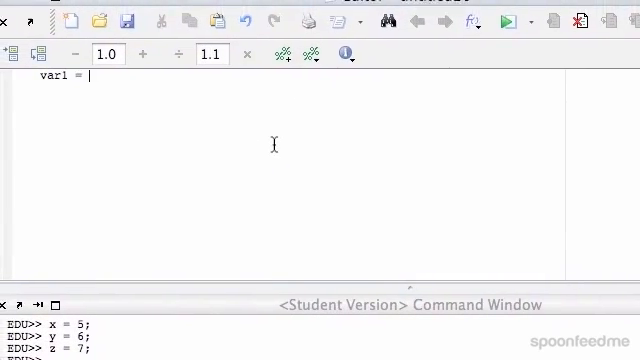